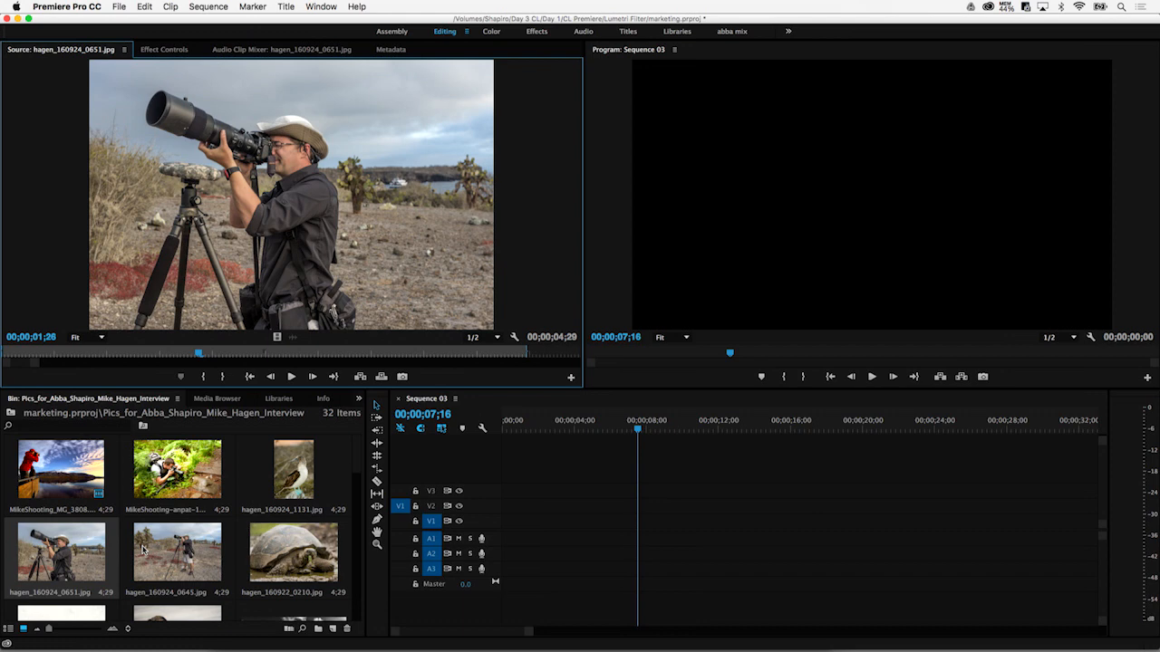
mouse_move(109, 544)
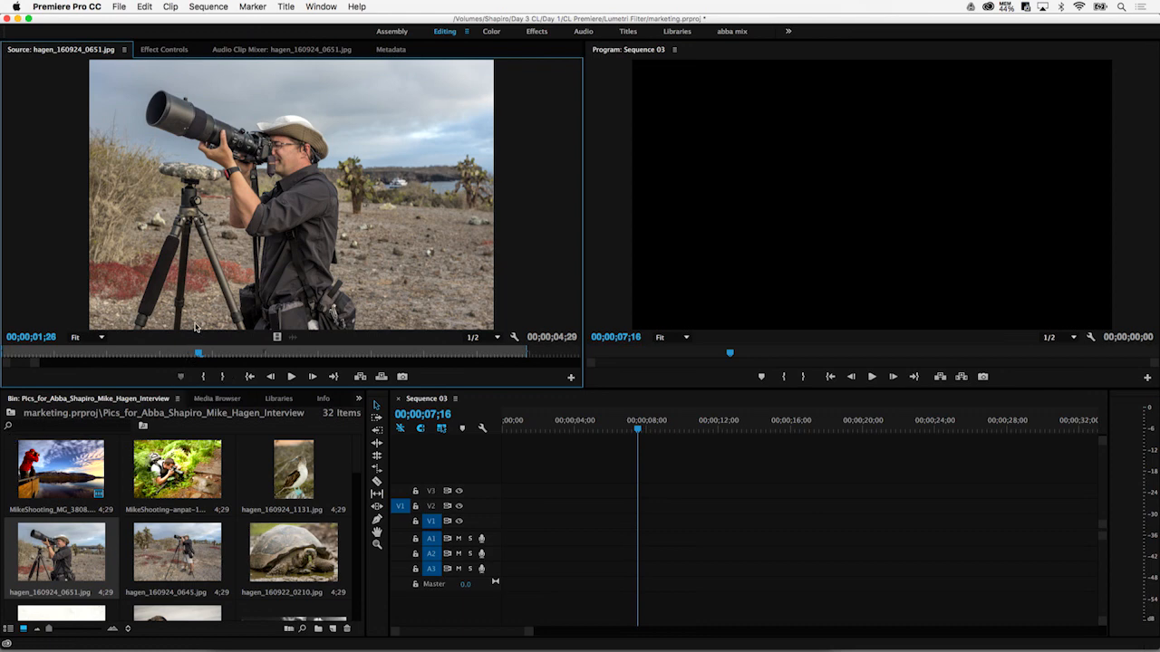
mouse_move(200, 280)
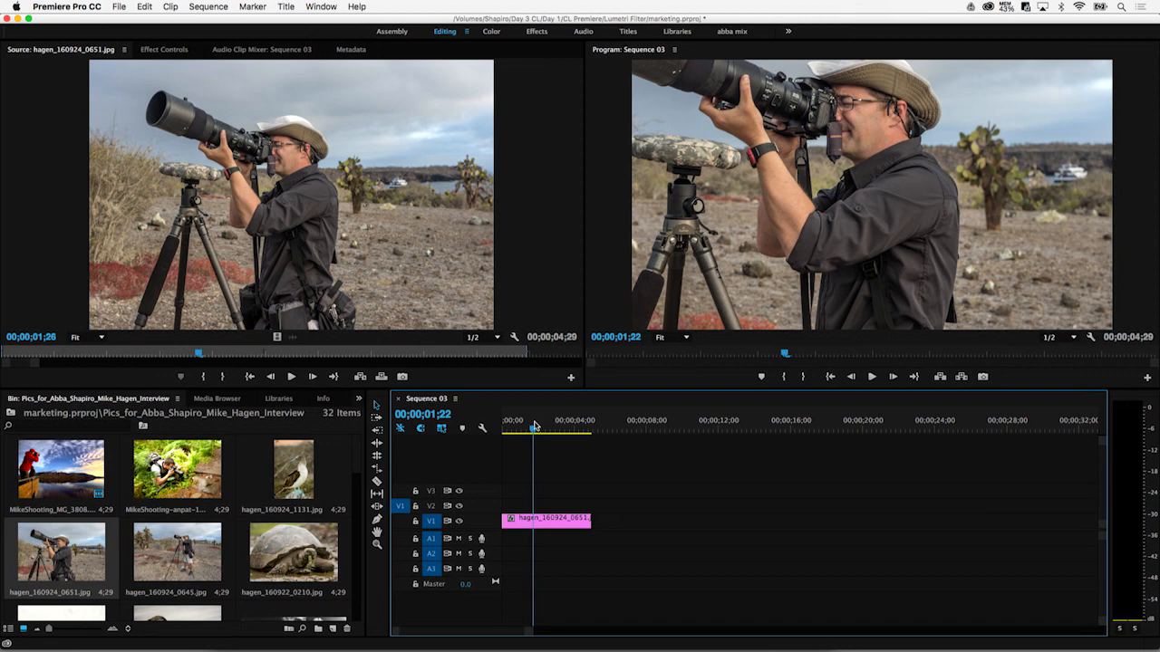
Step: Open the context menu for the photographer photo clip on Sequence 03's timeline
right_click(547, 520)
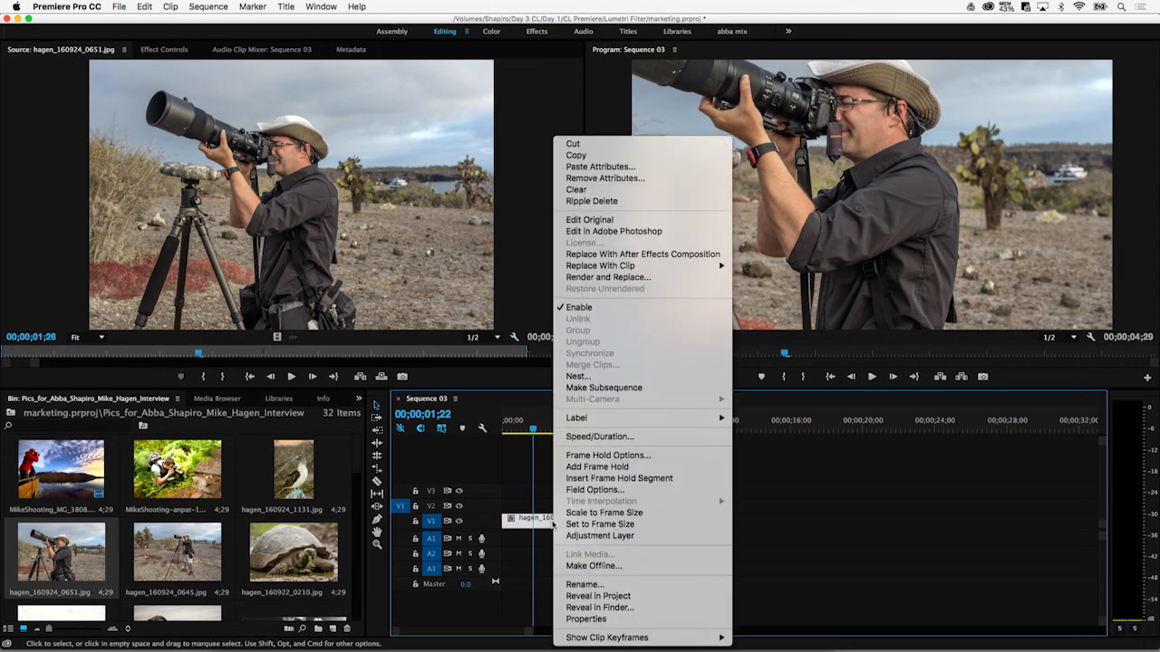
mouse_move(604, 513)
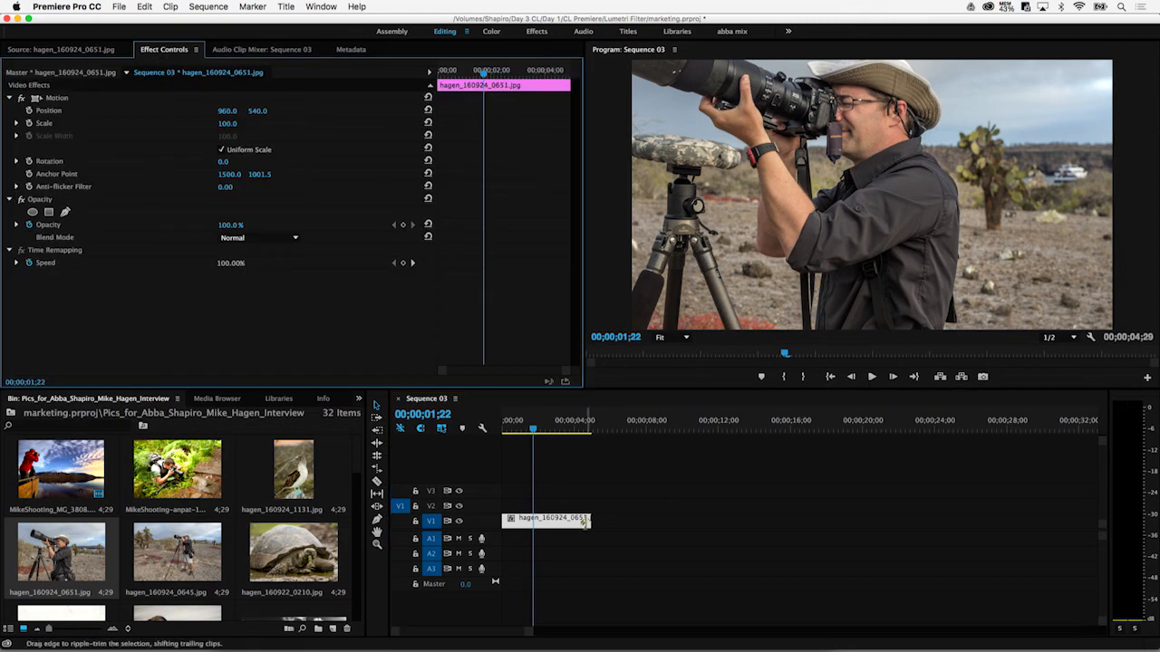
right_click(544, 519)
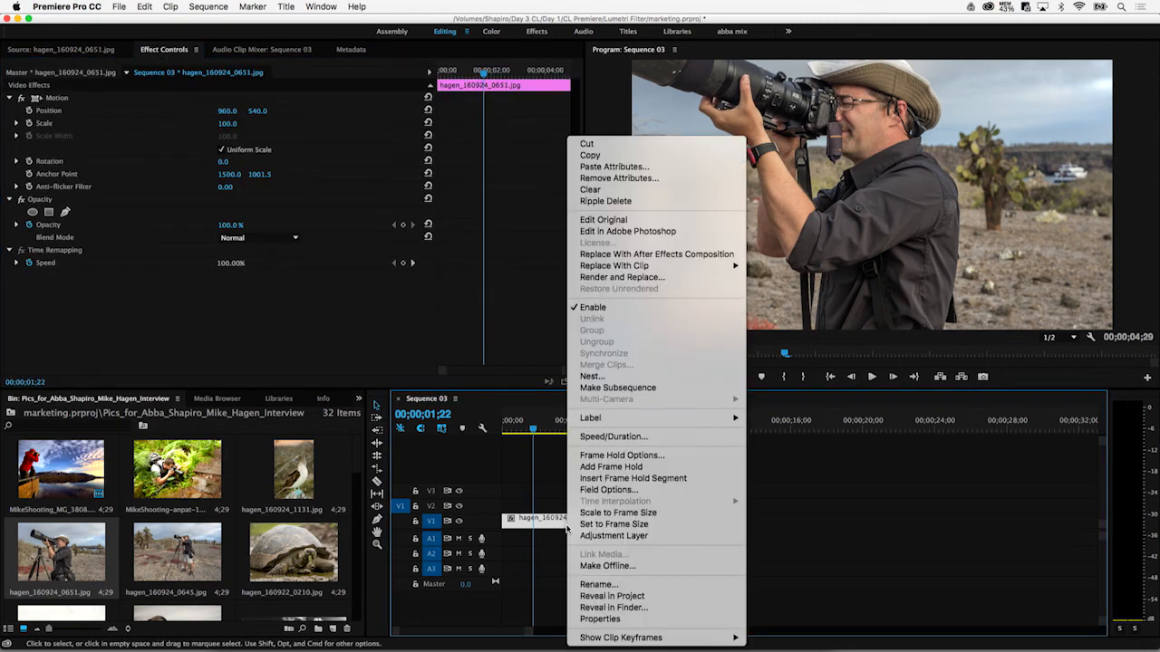
mouse_move(617, 513)
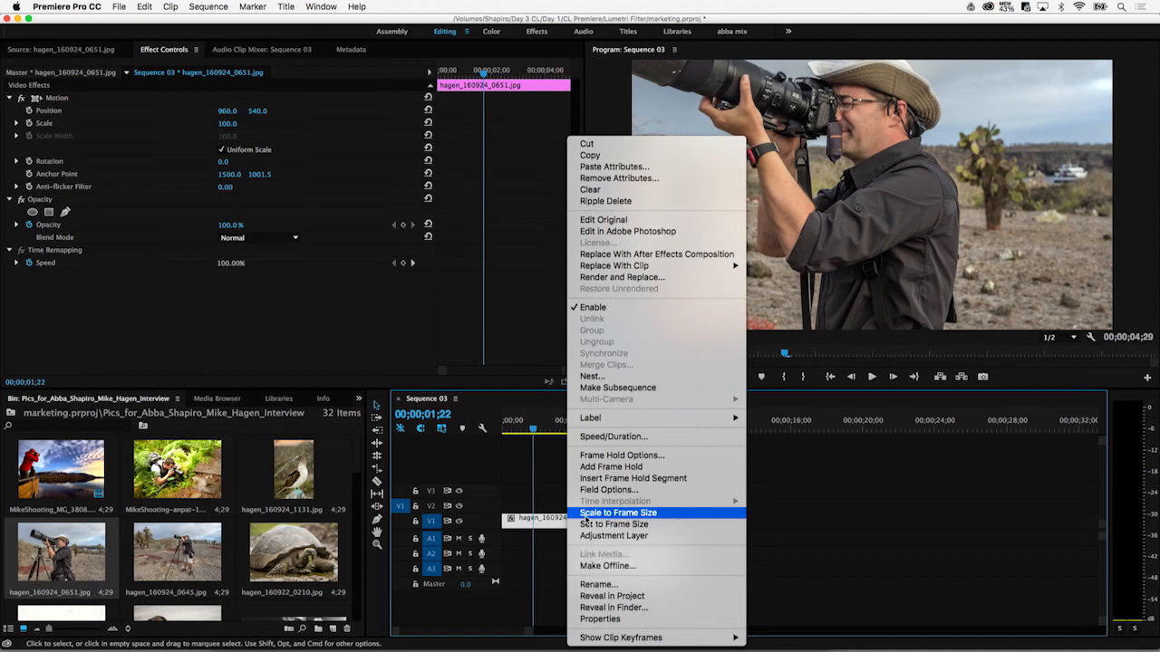
left_click(617, 512)
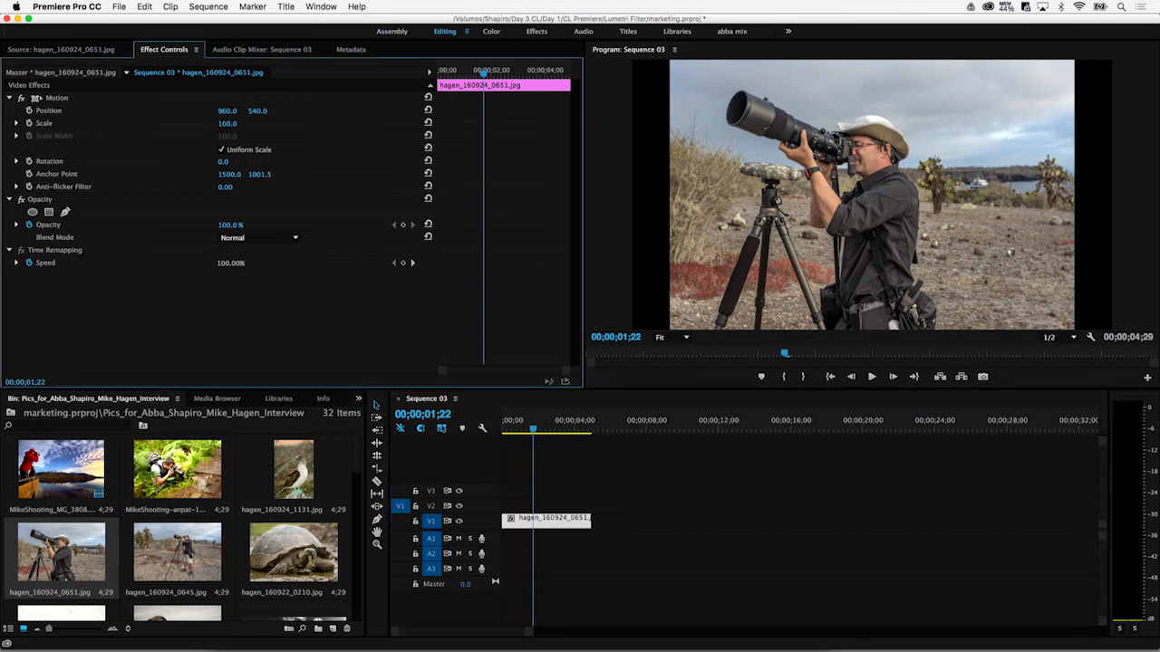
type("118.0")
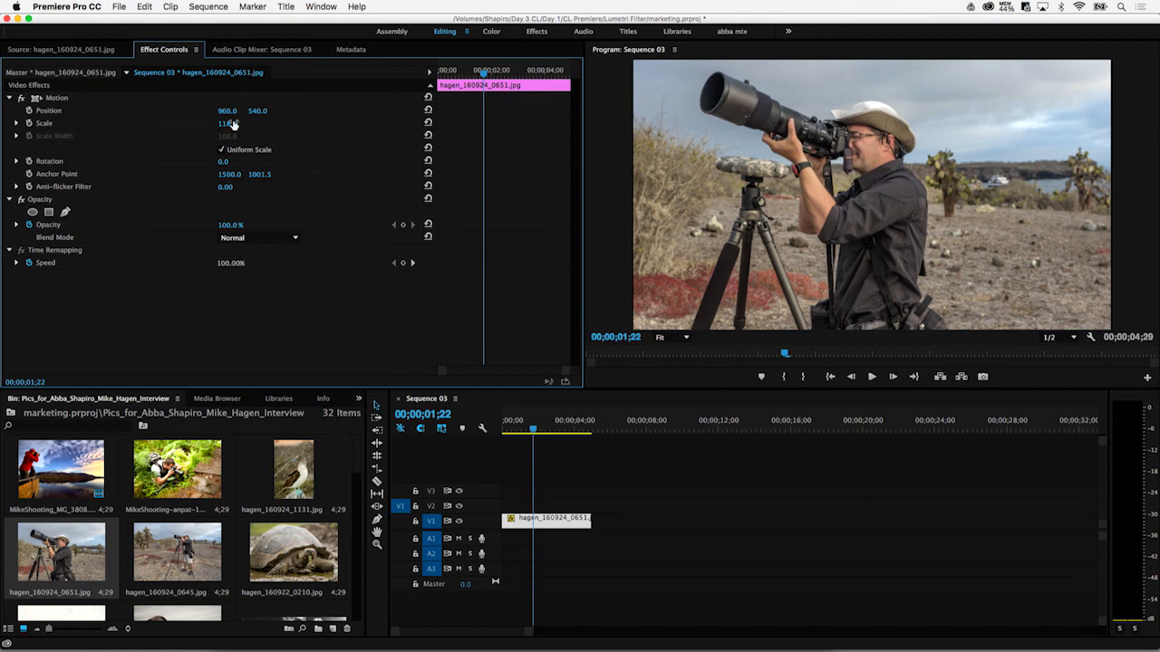
right_click(544, 521)
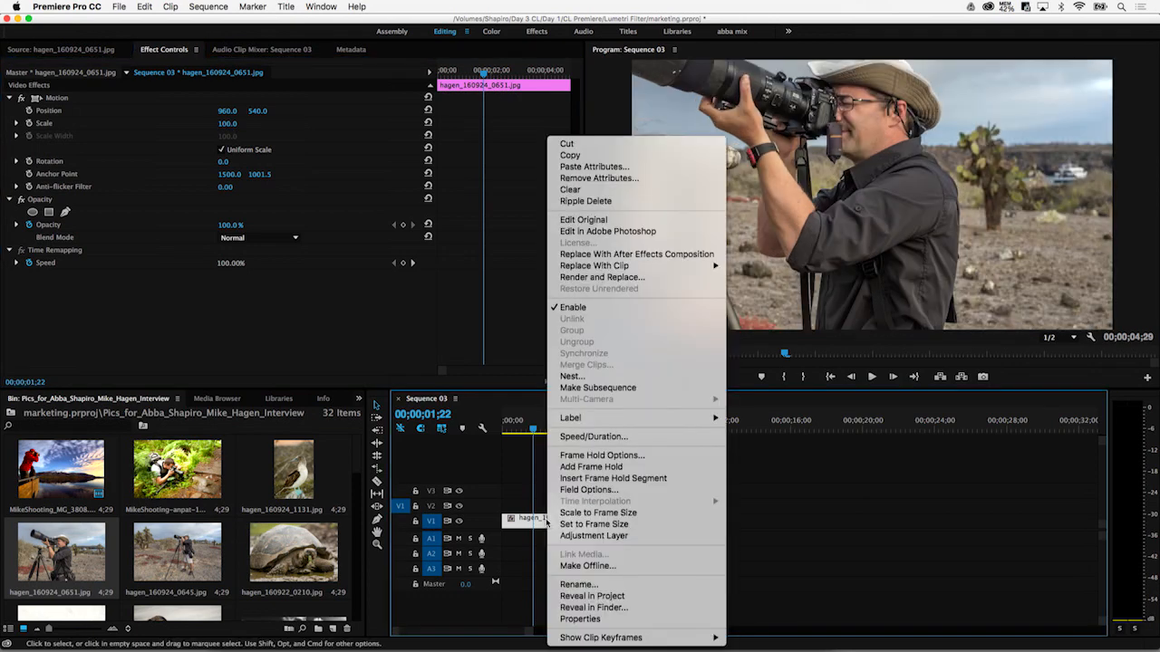
mouse_move(593, 524)
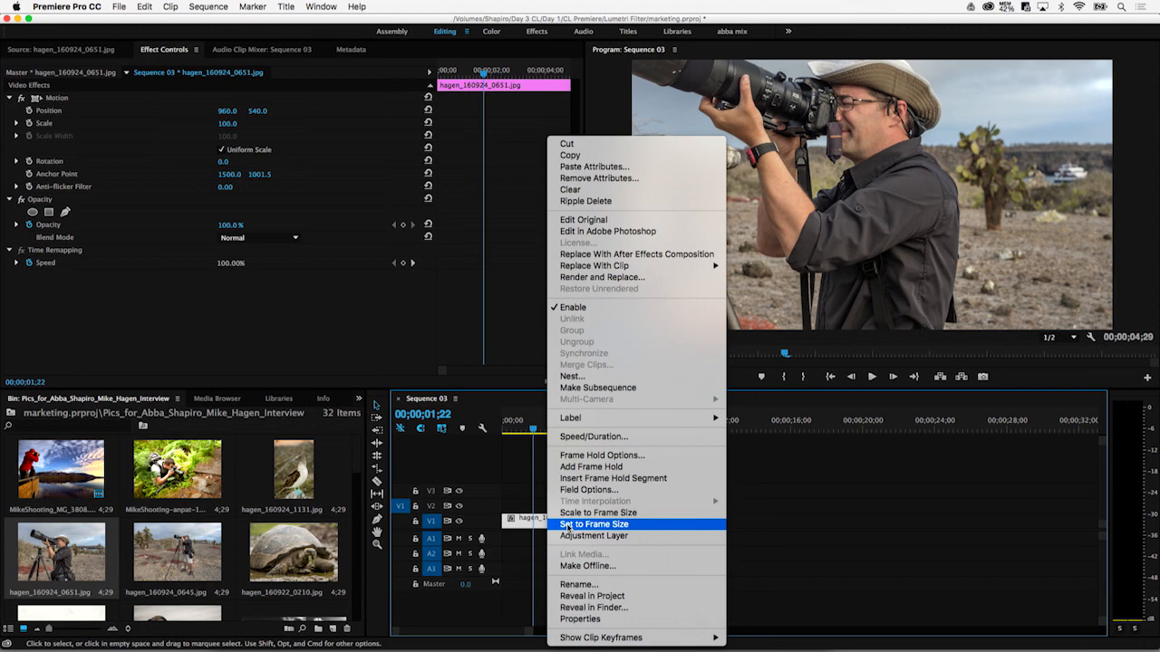
Step: Apply Set to Frame Size so the photographer photo fits the frame at scale 53.9
left_click(593, 523)
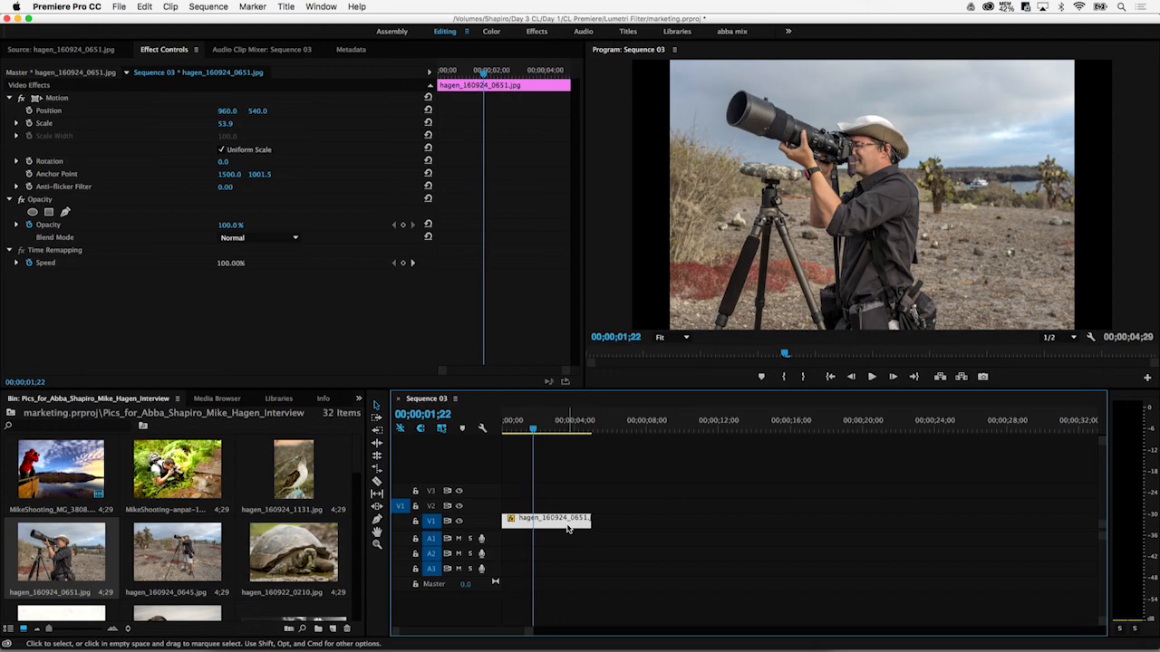
mouse_move(224, 143)
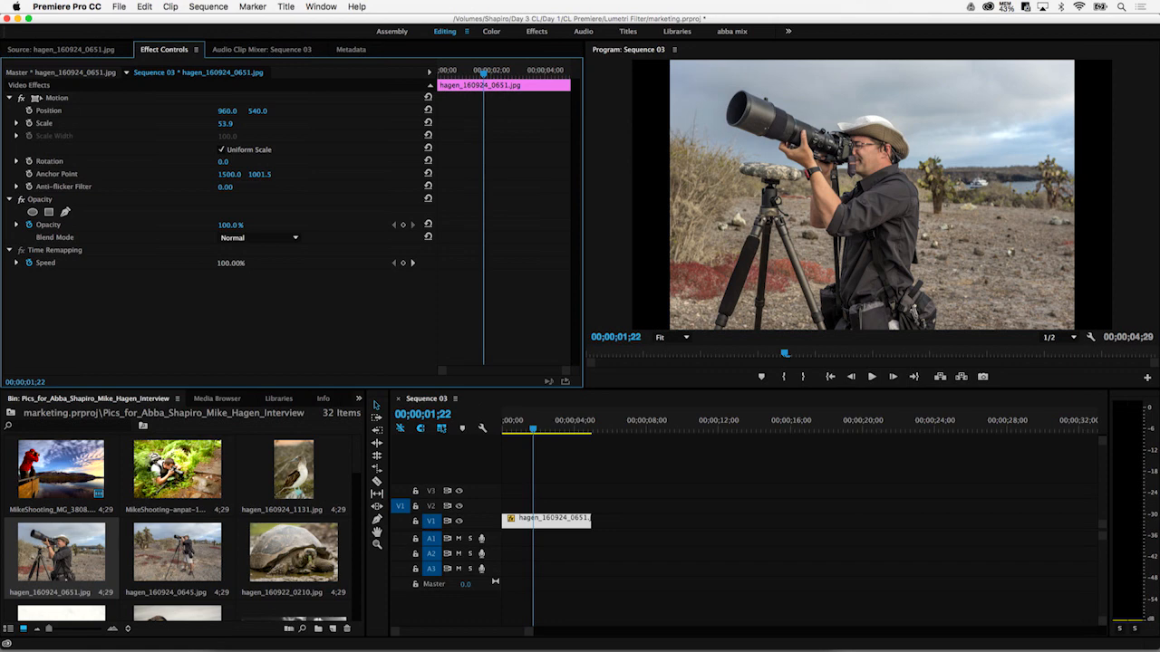
Step: Expand Scale in Effect Controls and drag the photo's scale up to 66.4
left_click(232, 122)
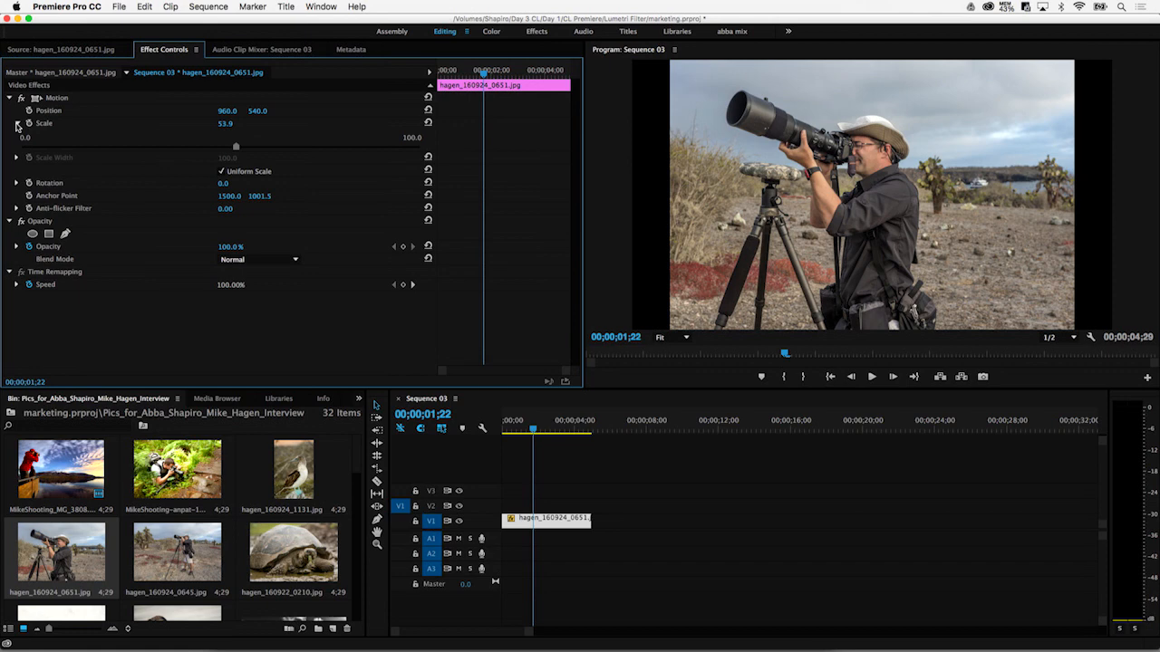
left_click_drag(235, 147, 242, 146)
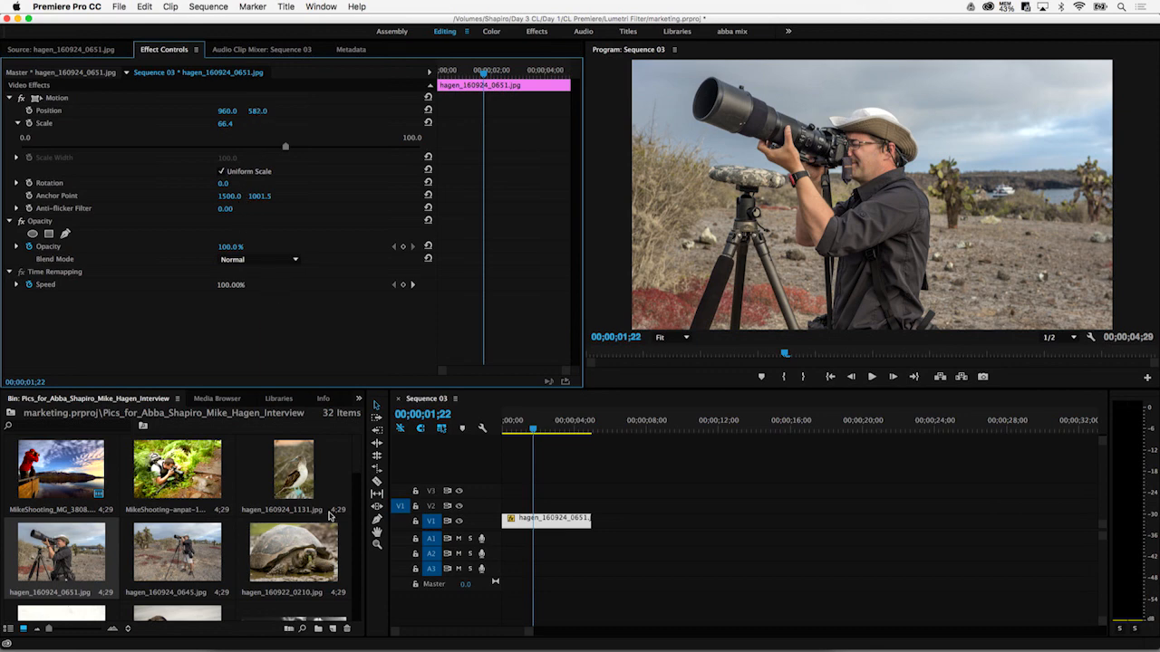
mouse_move(67, 466)
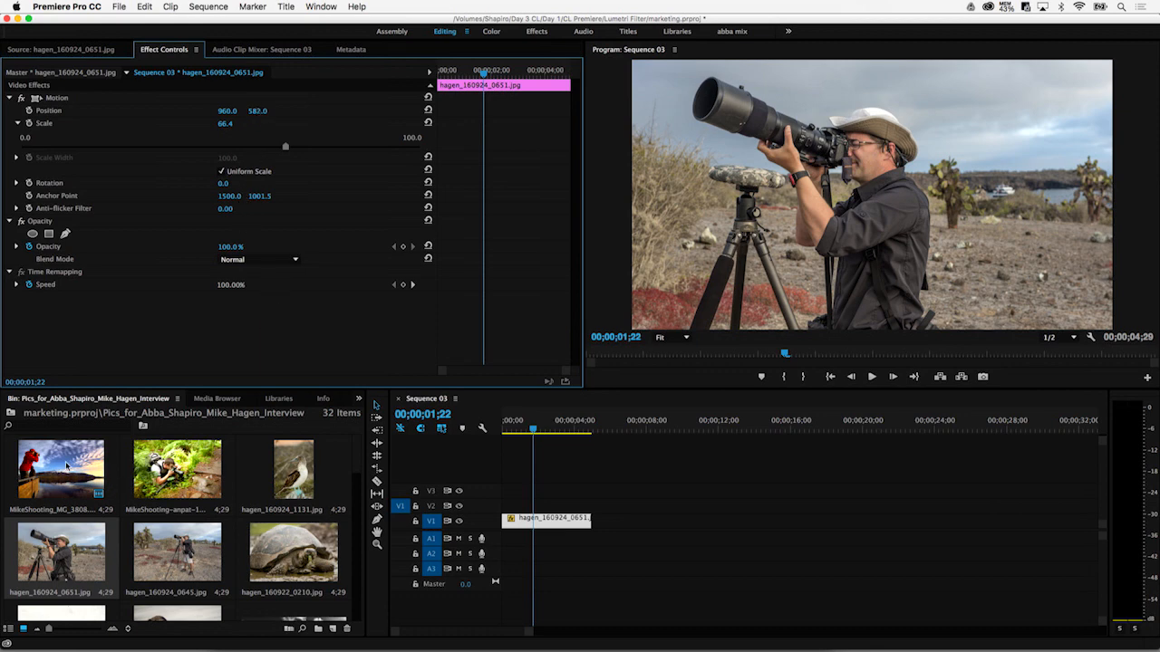
Step: Drag six bin photos onto V1 of Sequence 03 and scrub through to preview them
left_click(292, 553)
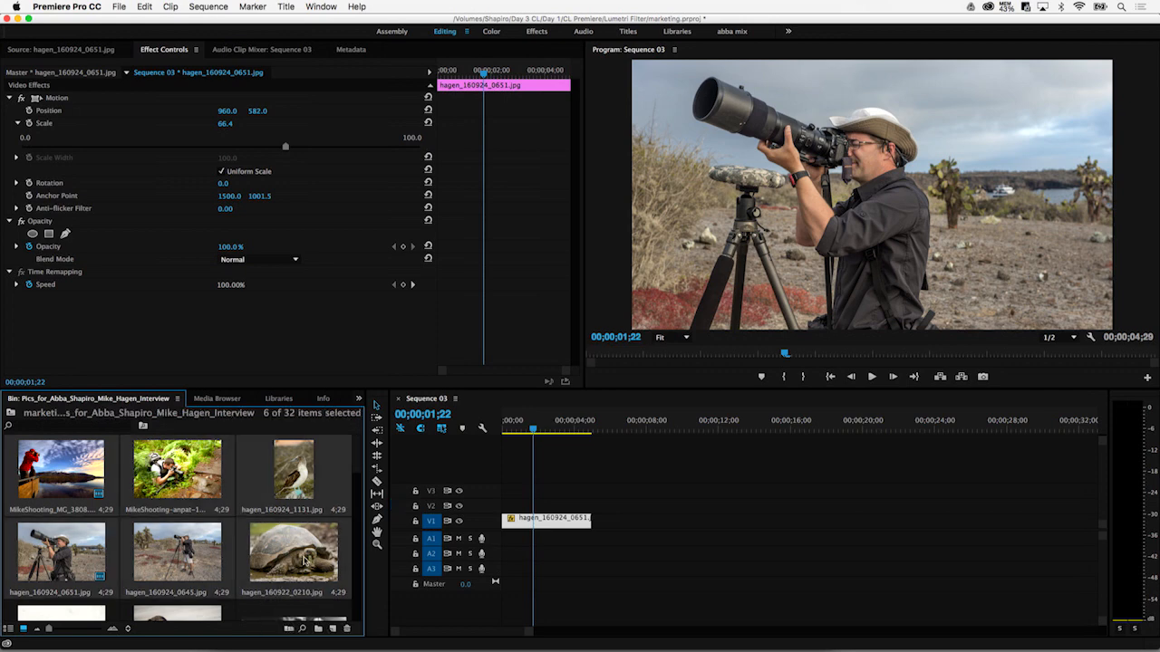
left_click_drag(294, 552, 770, 520)
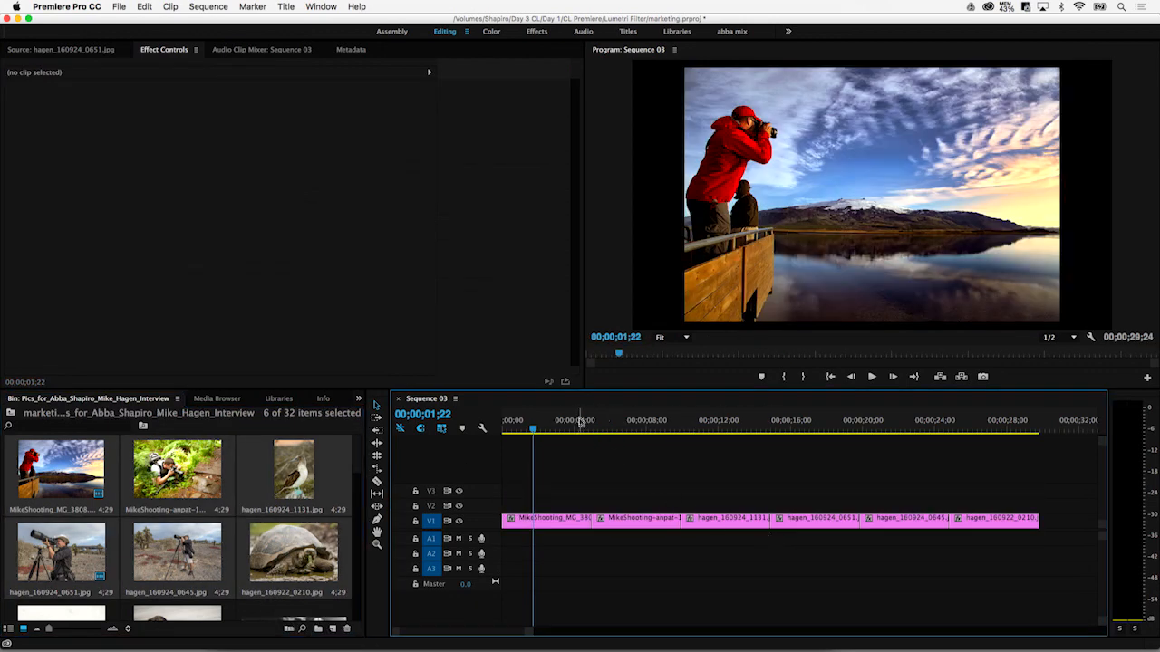
left_click(707, 428)
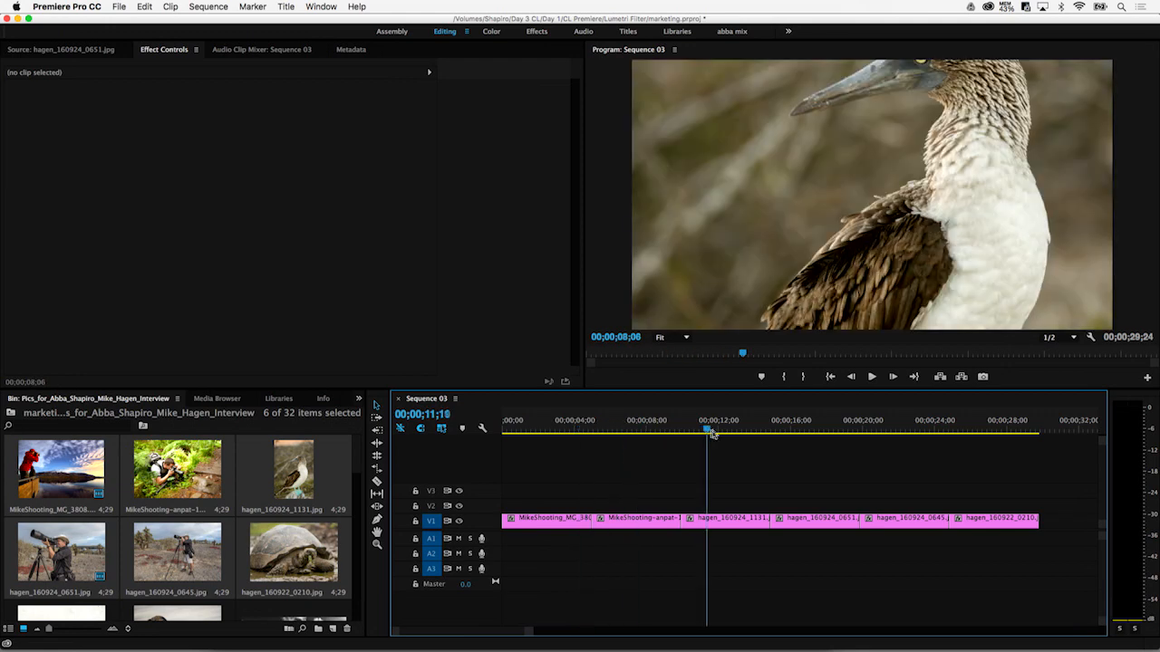
left_click(810, 426)
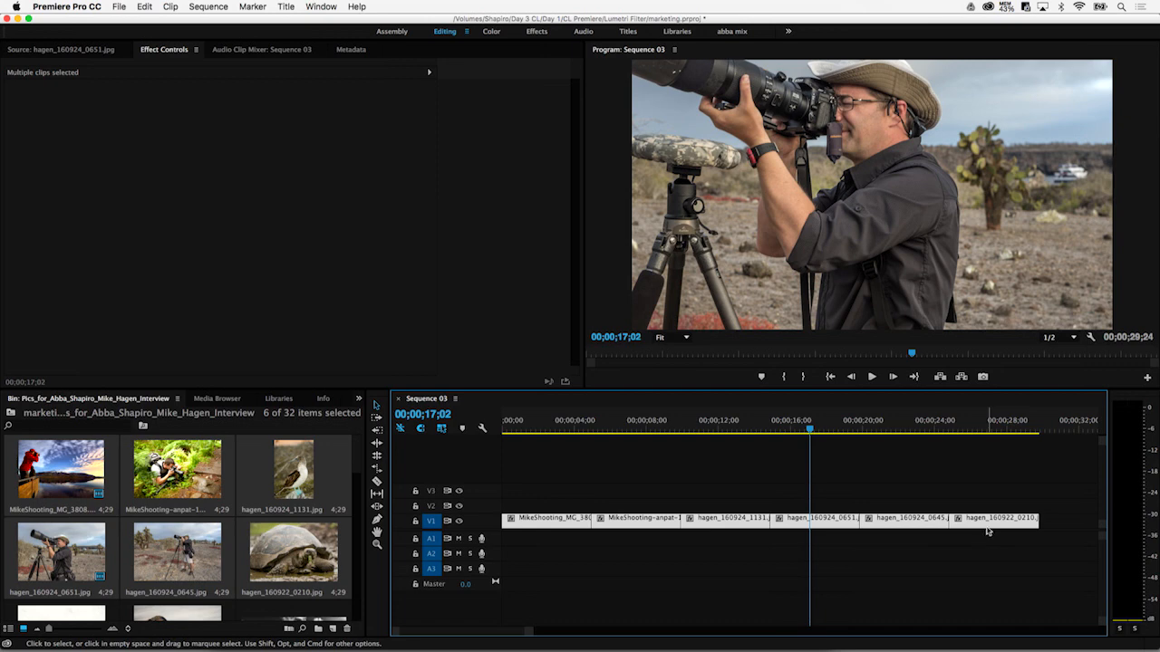
Step: Apply Set to Frame Size to all six selected photo clips, then preview an earlier photo
right_click(988, 530)
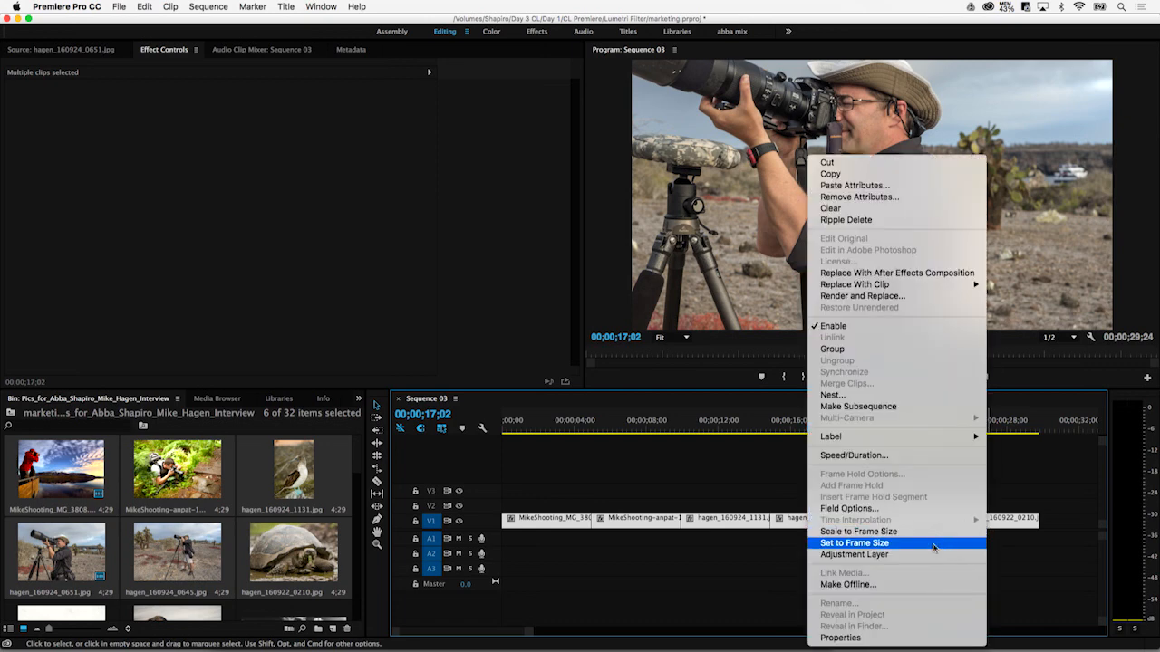
left_click(853, 543)
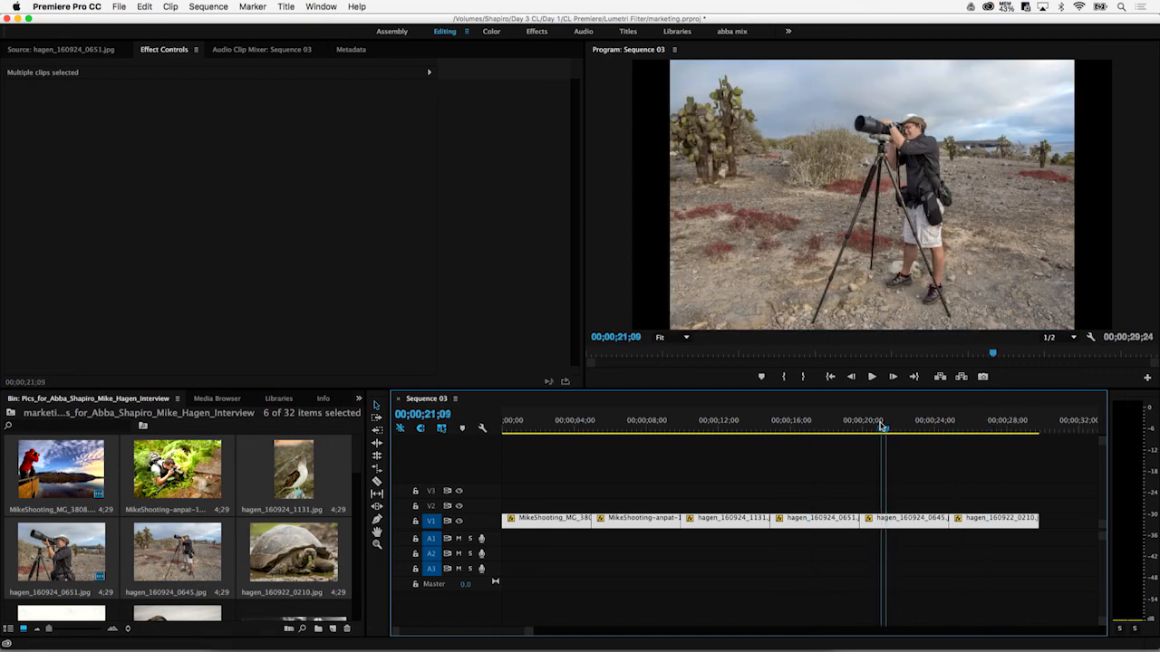
left_click(640, 419)
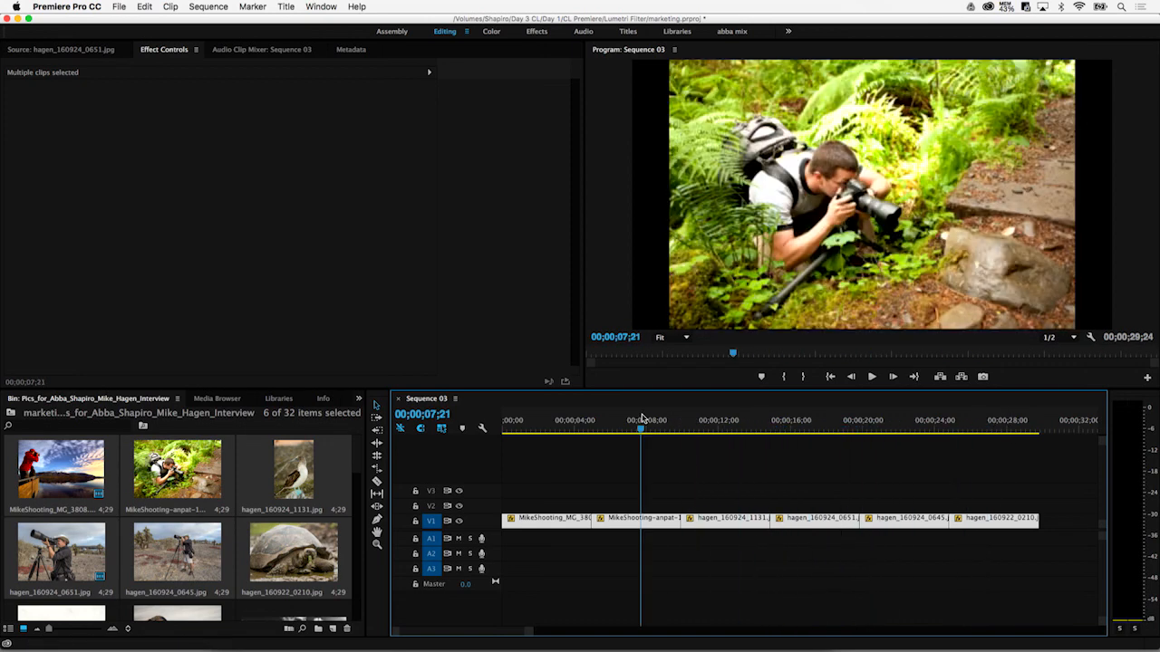